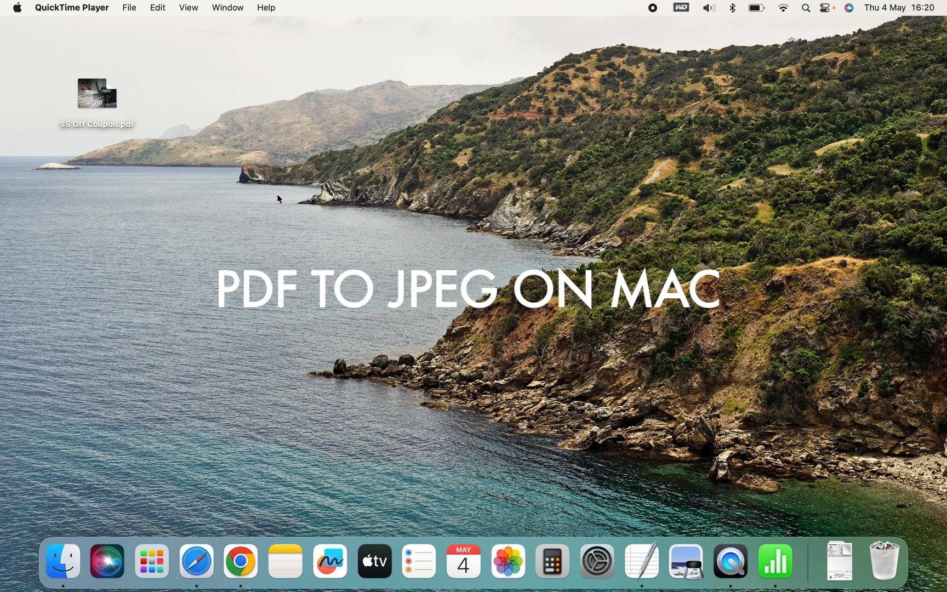
pyautogui.moveTo(275, 200)
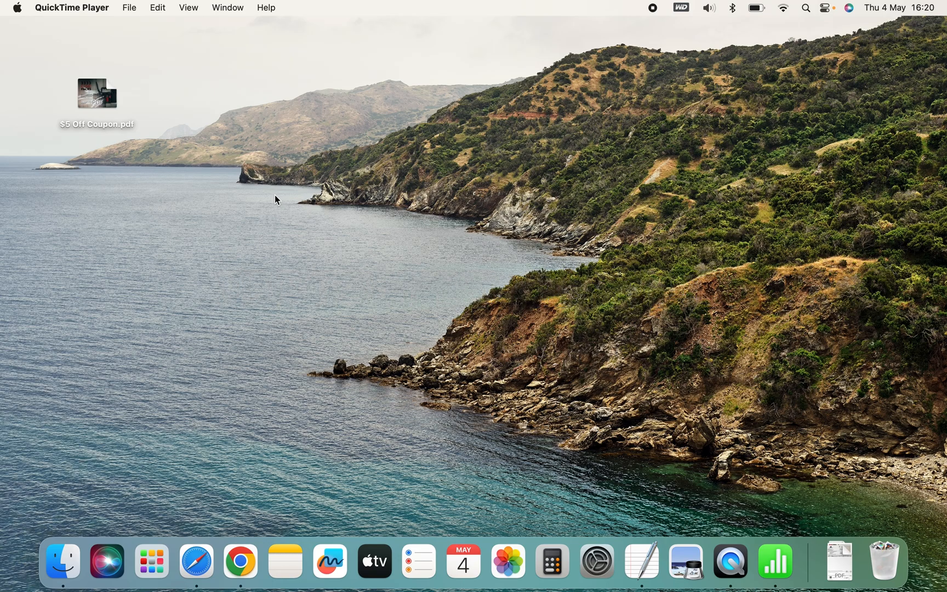
pyautogui.moveTo(119, 136)
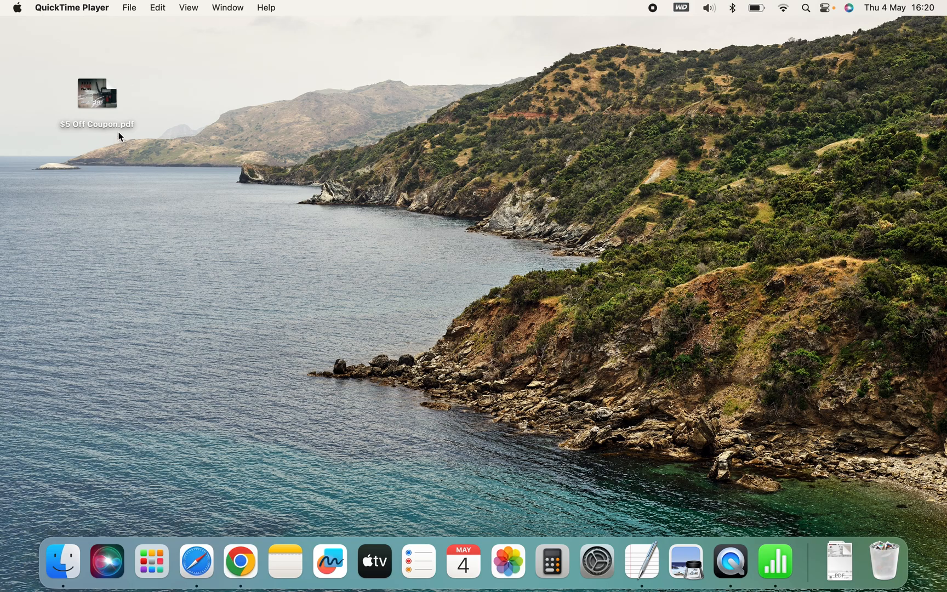
pyautogui.moveTo(126, 171)
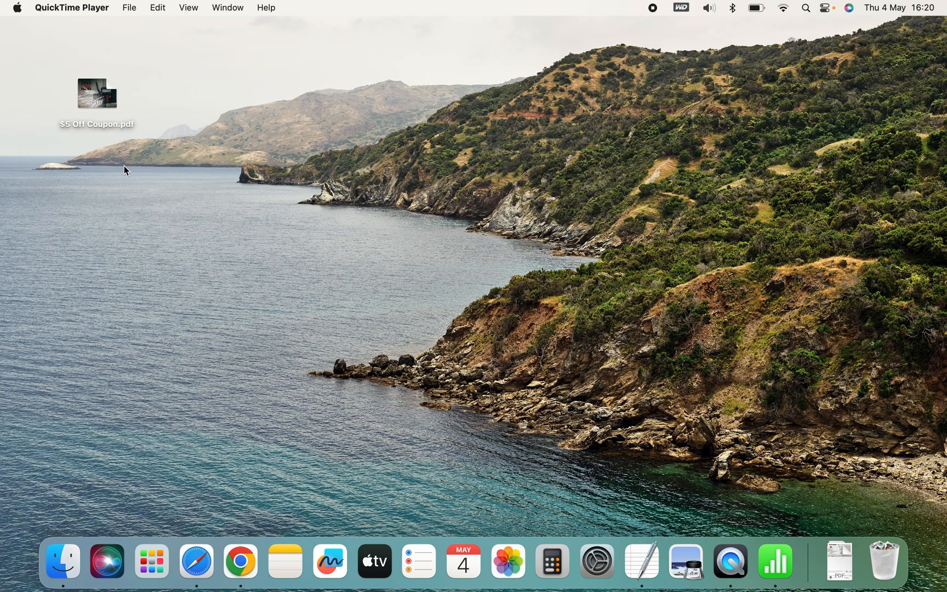
# Open '$5 Off Coupon.pdf' in Preview and enlarge the window to fill the screen
pyautogui.rightClick(96, 94)
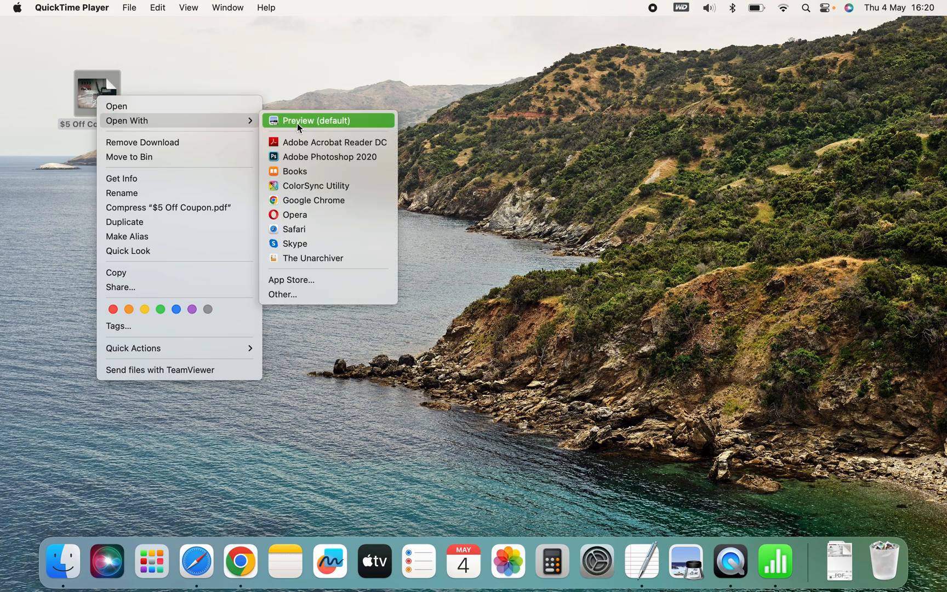
pyautogui.click(315, 120)
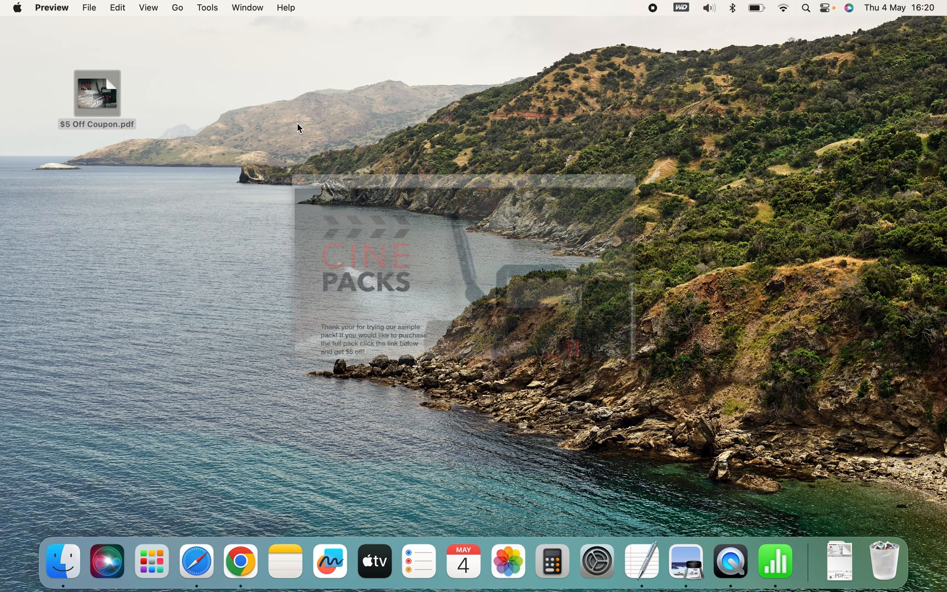
pyautogui.doubleClick(96, 93)
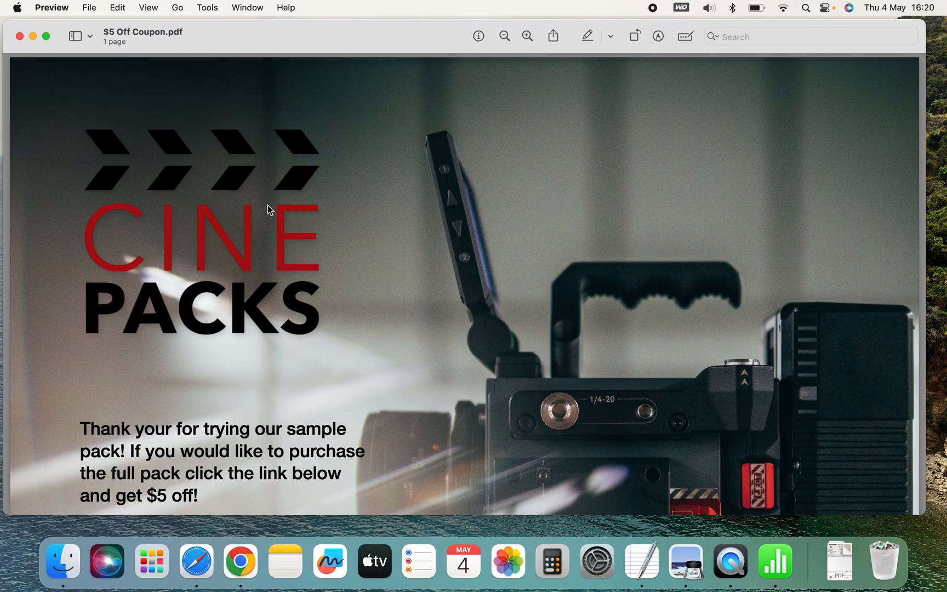
pyautogui.moveTo(116, 99)
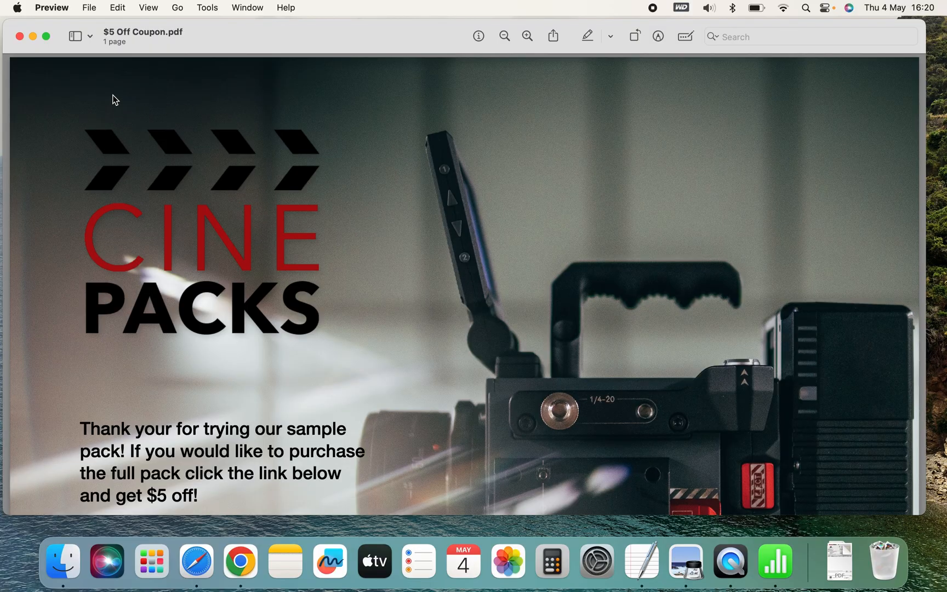
# Start exporting the coupon to the Desktop from the File menu
pyautogui.click(89, 7)
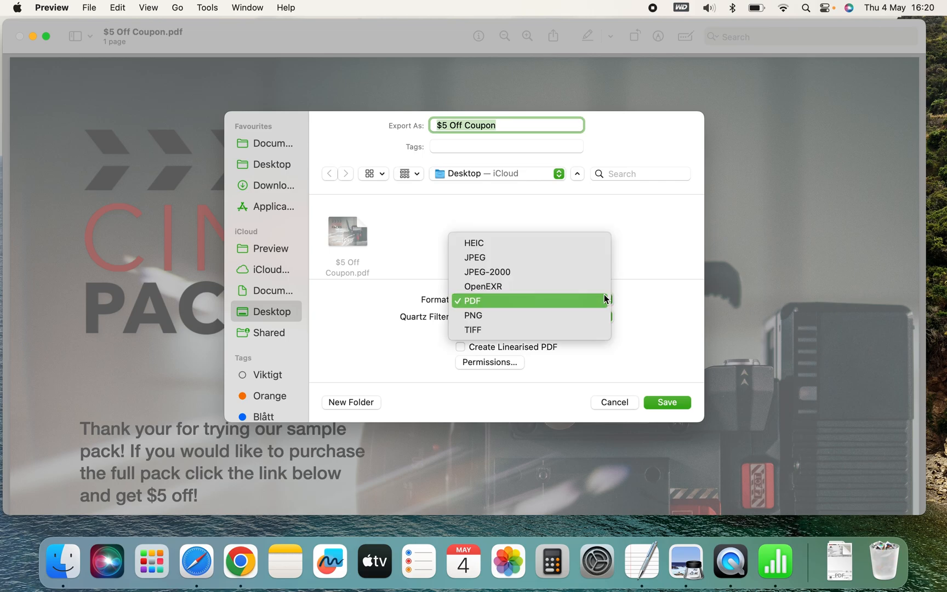
pyautogui.moveTo(598, 261)
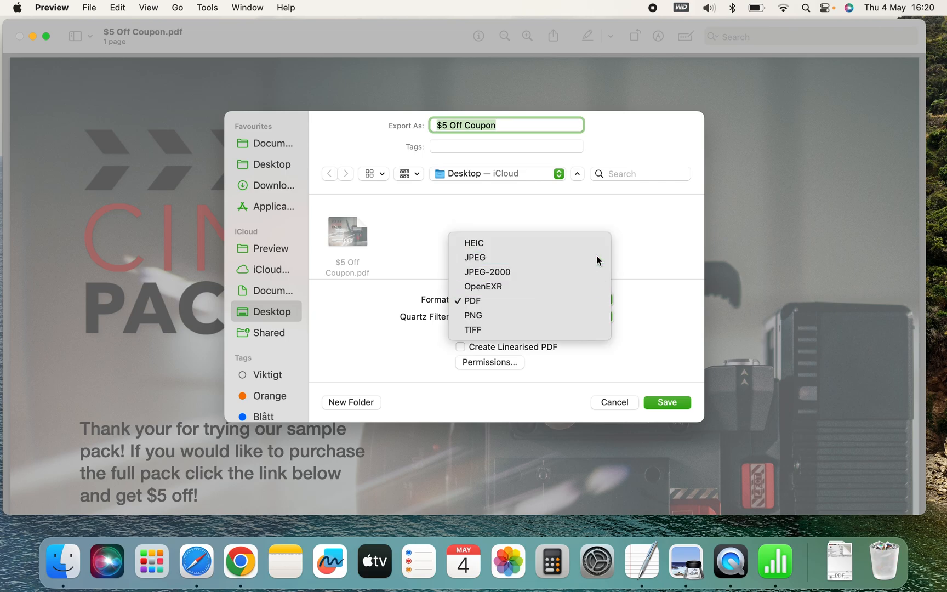
# Save the coupon to the Desktop as a JPEG with quality set to Best
pyautogui.click(474, 257)
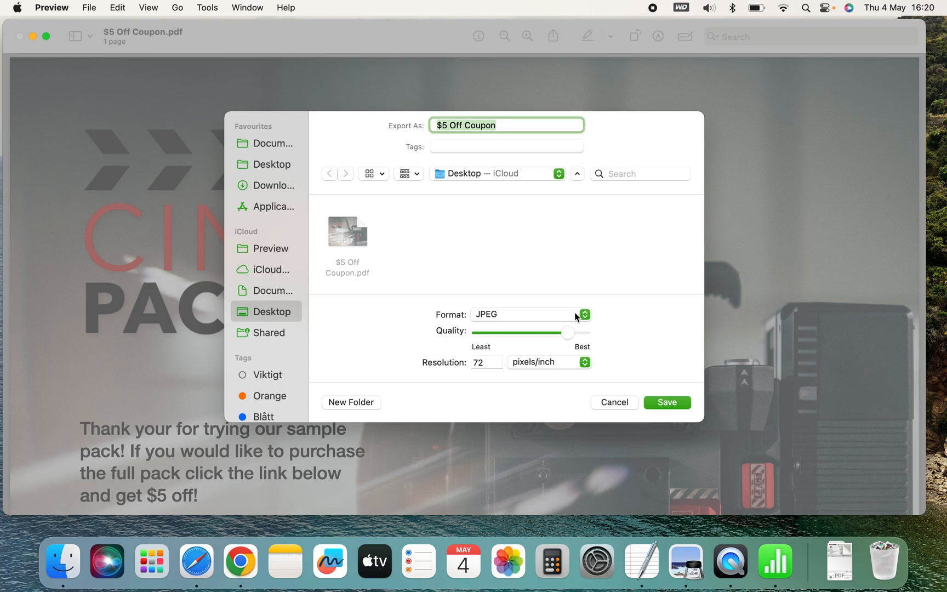
pyautogui.moveTo(565, 333); pyautogui.dragTo(492, 332)
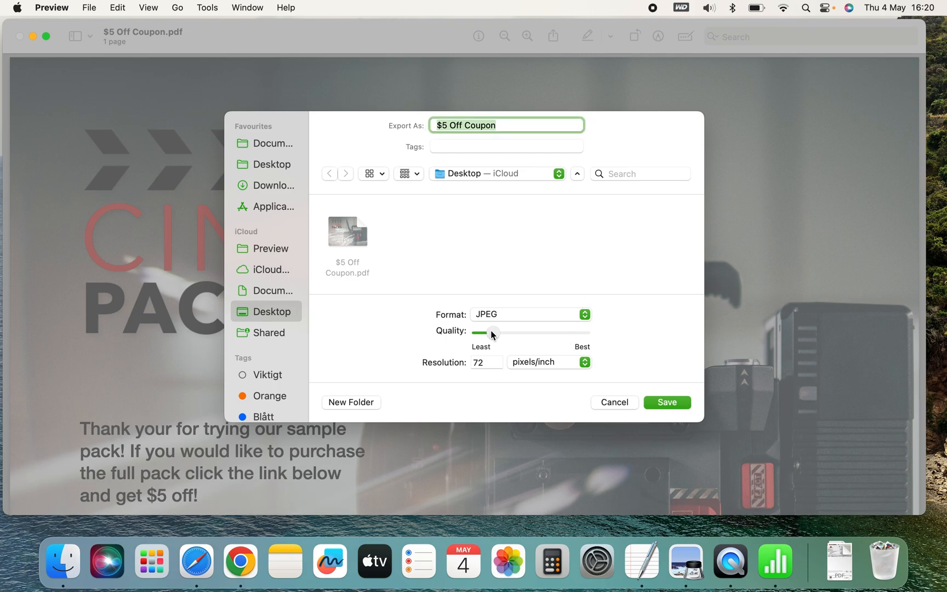
pyautogui.moveTo(493, 333); pyautogui.dragTo(582, 332)
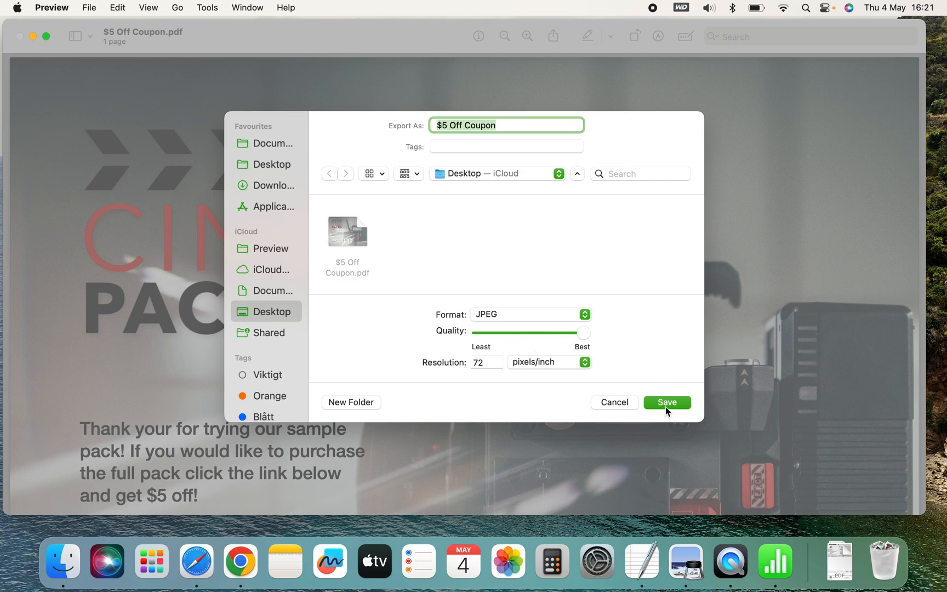
pyautogui.click(667, 402)
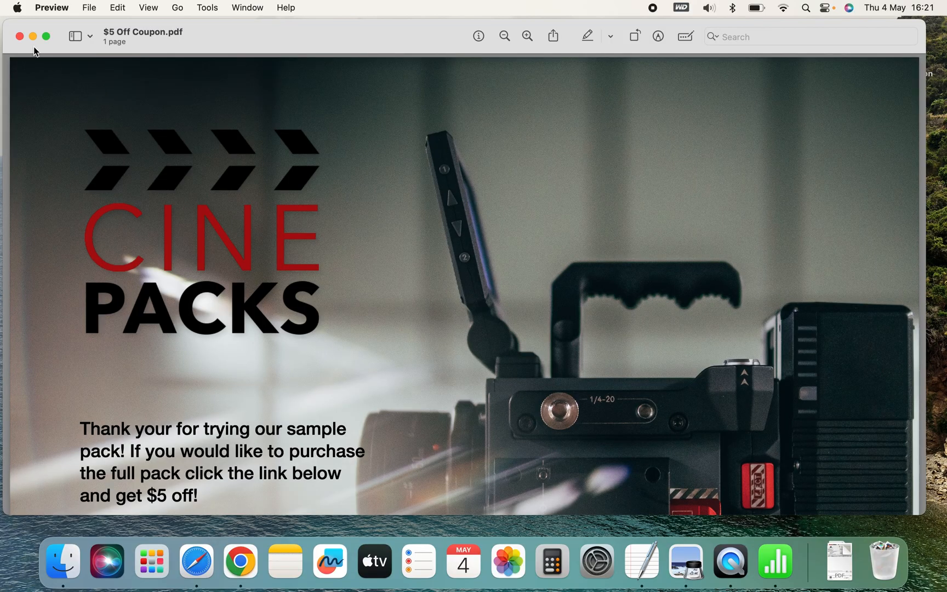
# Close the coupon in Preview and move the new JPEG beside the PDF
pyautogui.click(19, 36)
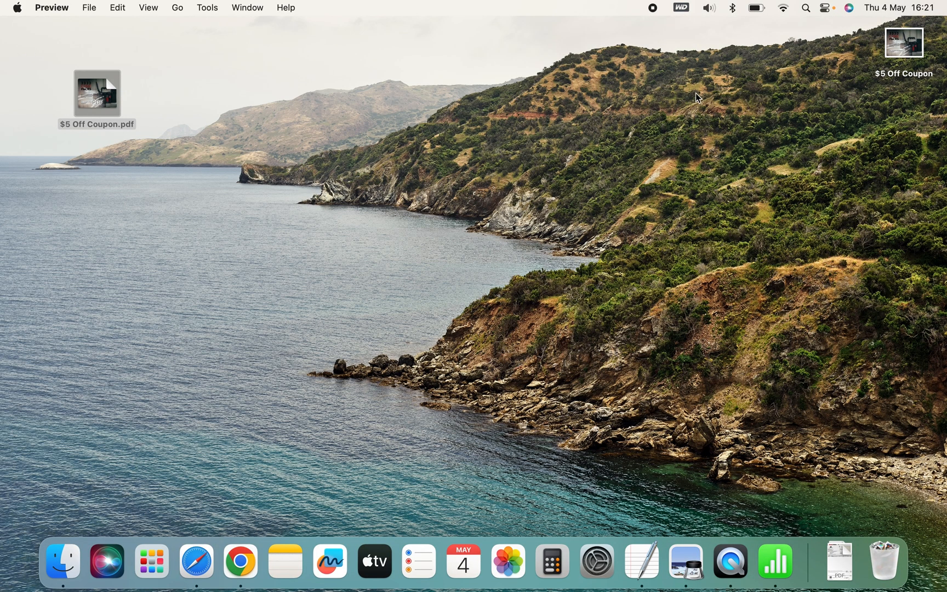
pyautogui.moveTo(902, 42); pyautogui.dragTo(200, 112)
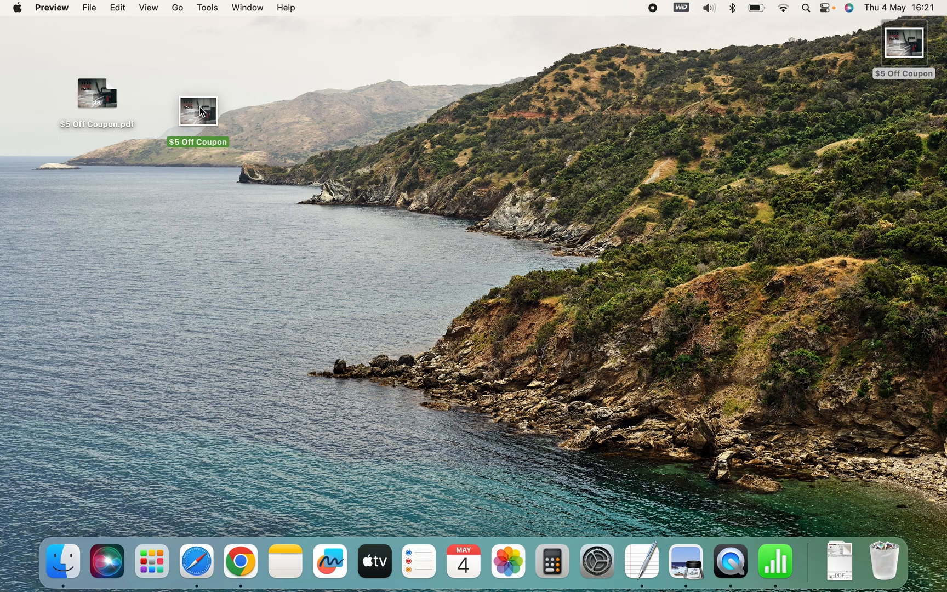